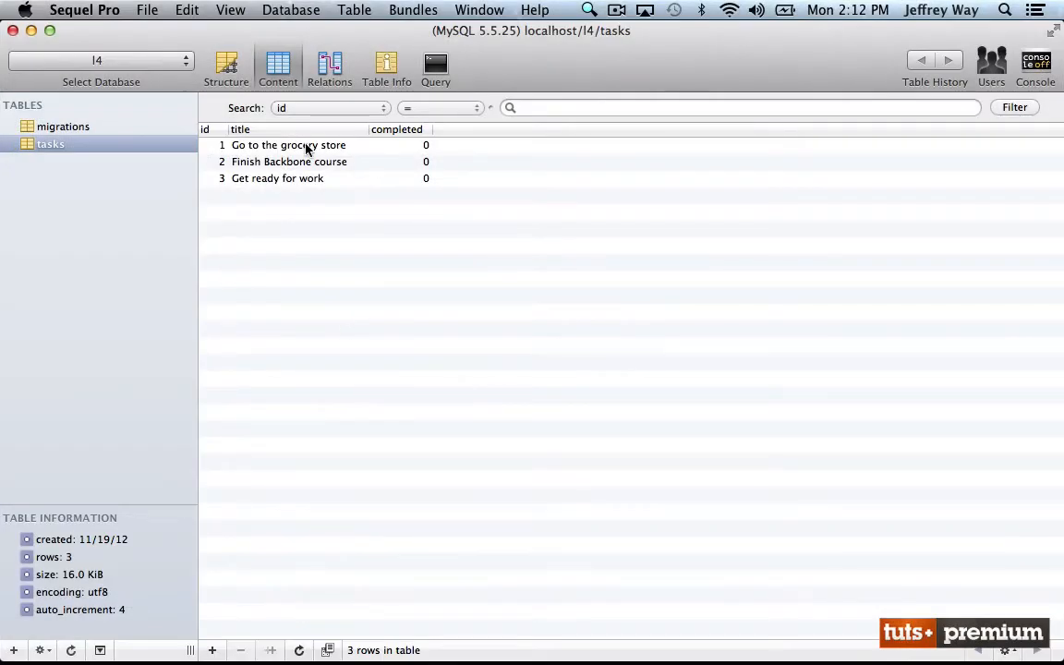
Review the three-row tasks table in Sequel Pro before moving to Chrome's console
{"action": "left_click", "coordinate": [288, 145]}
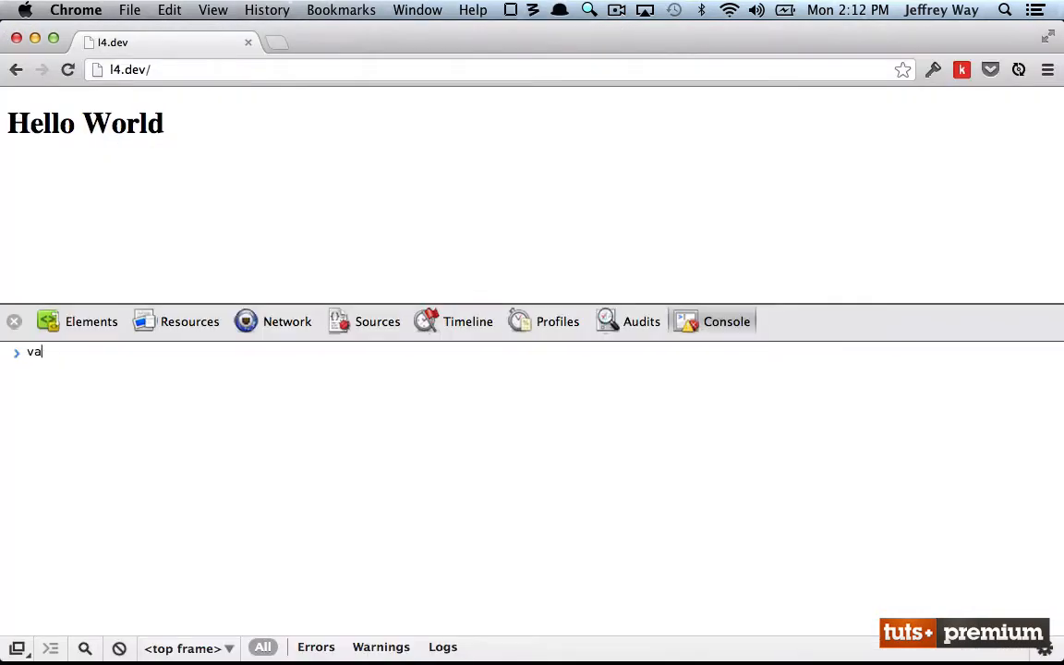
Enter var task = new App.Models.Task({ id: 1 }); and task.fetch(); in the console
{"action": "type", "text": "r task ="}
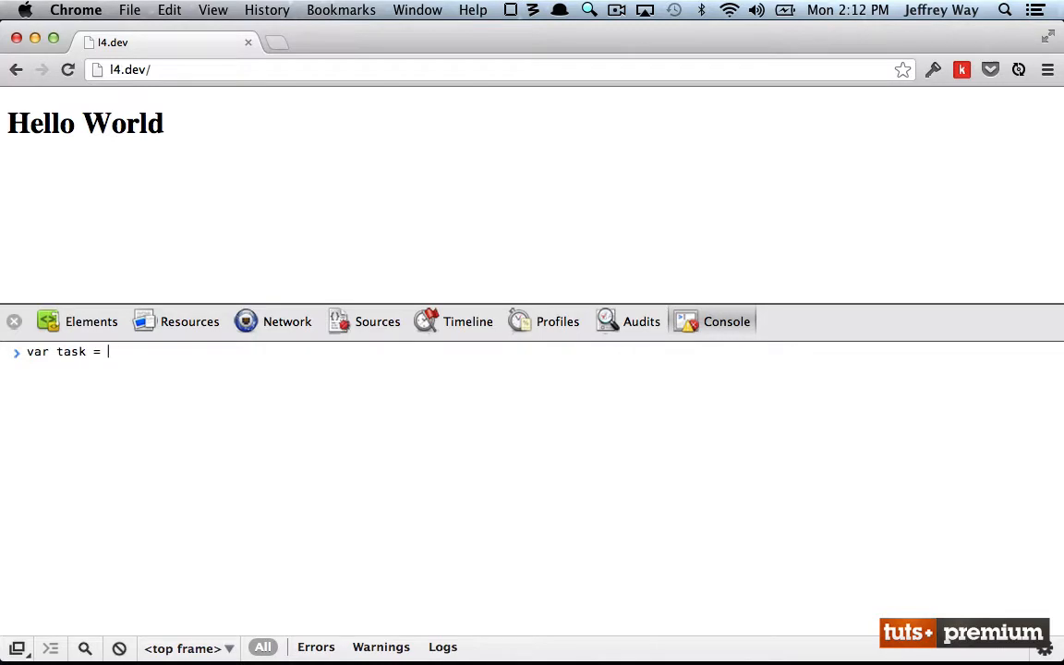
{"action": "type", "text": "new App.Mo"}
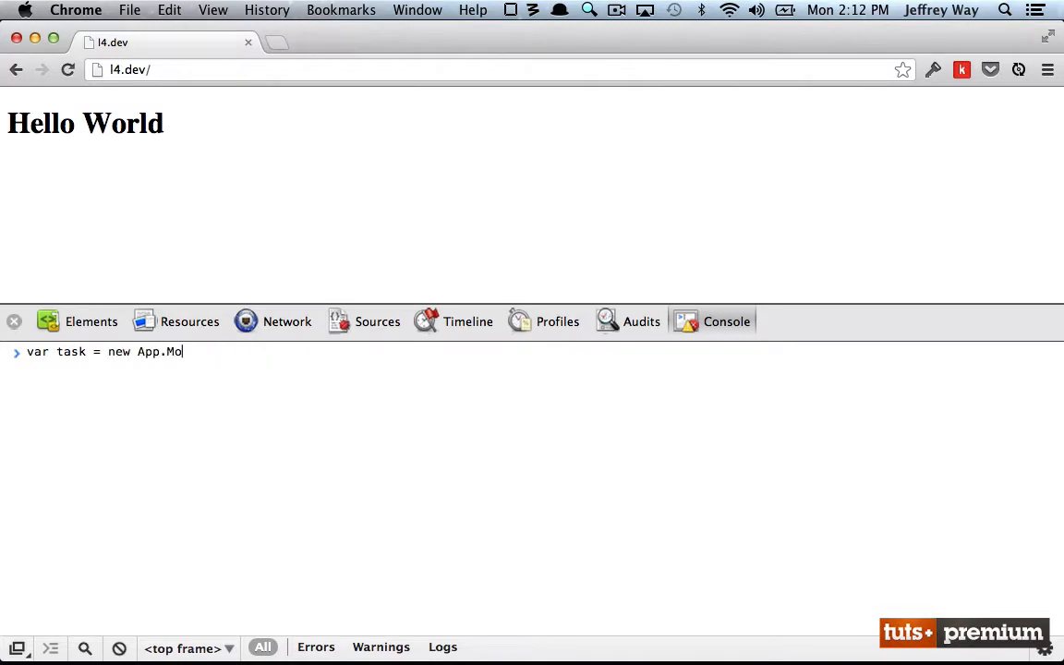
{"action": "type", "text": "dels.Task({ id"}
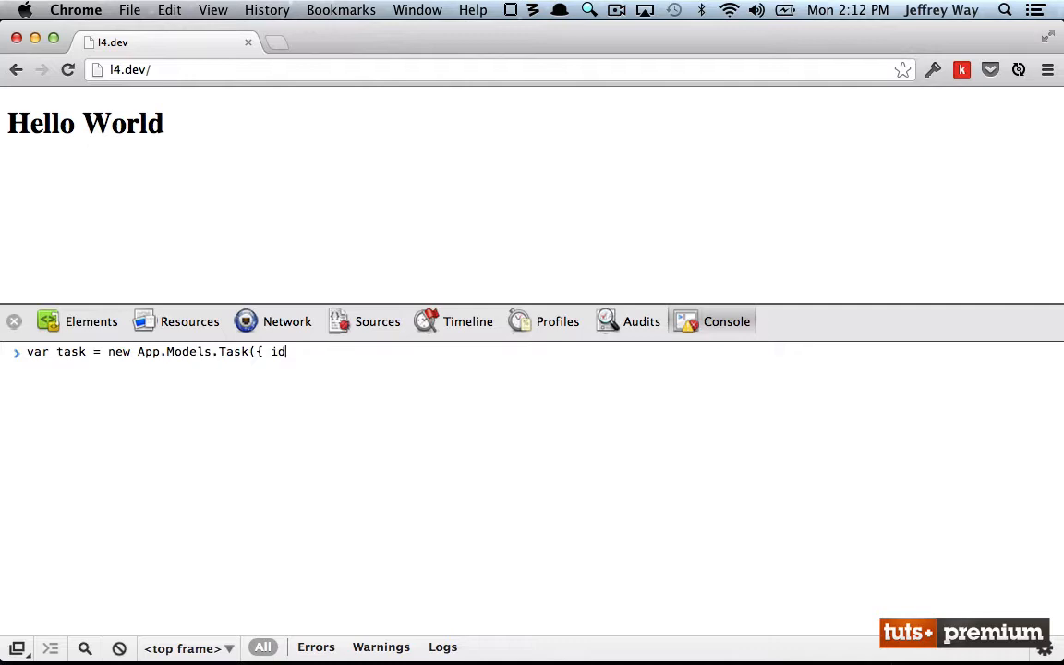
{"action": "type", "text": ": 1 });"}
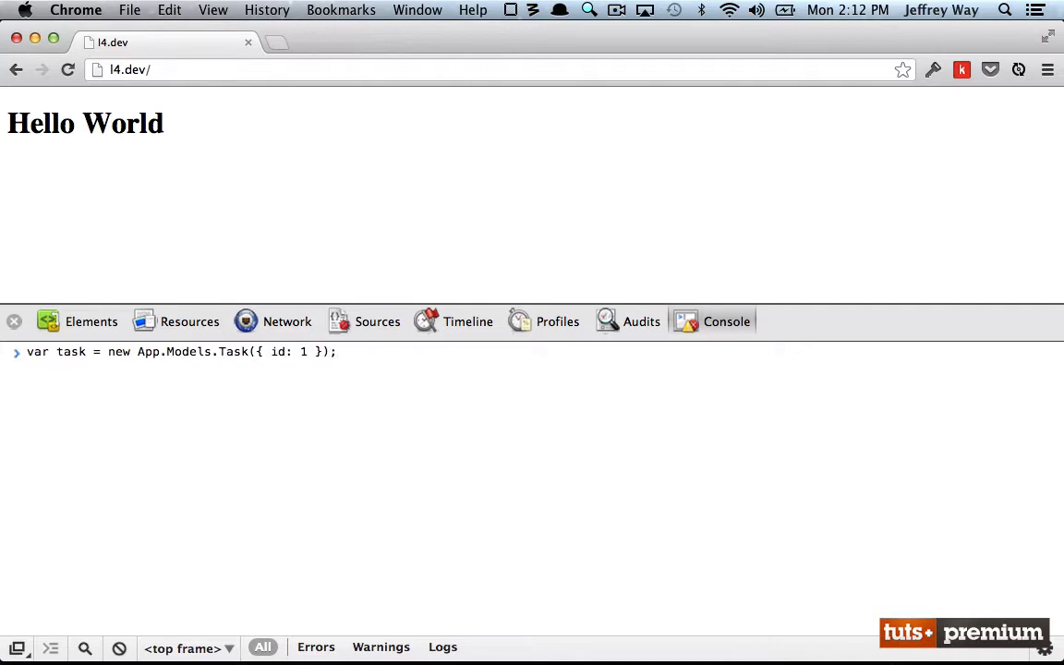
{"action": "type", "text": "task."}
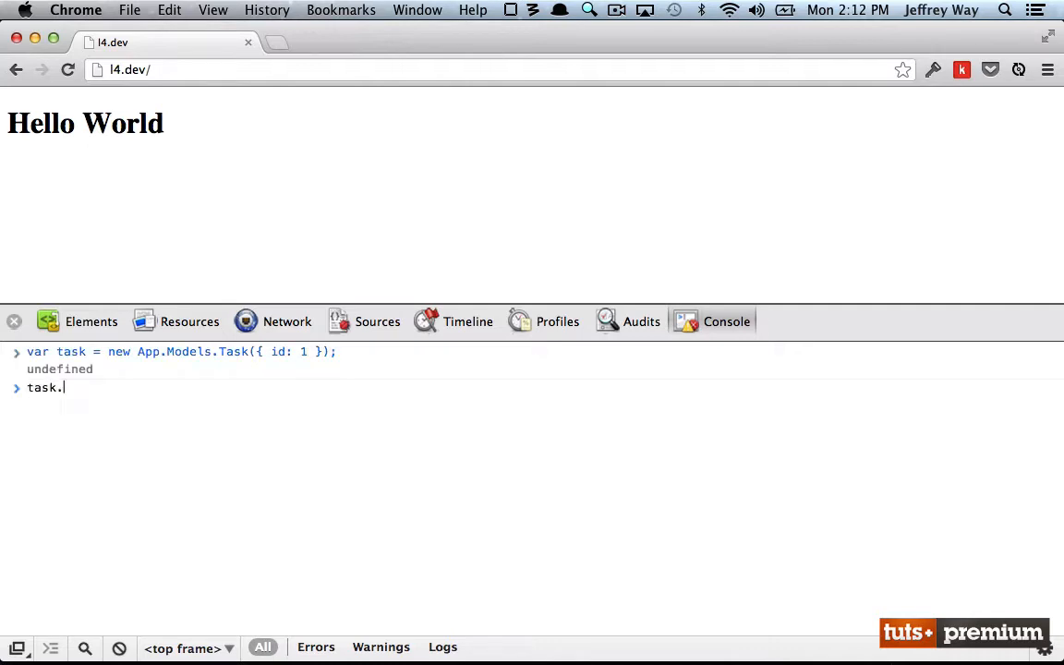
{"action": "type", "text": "fetch();"}
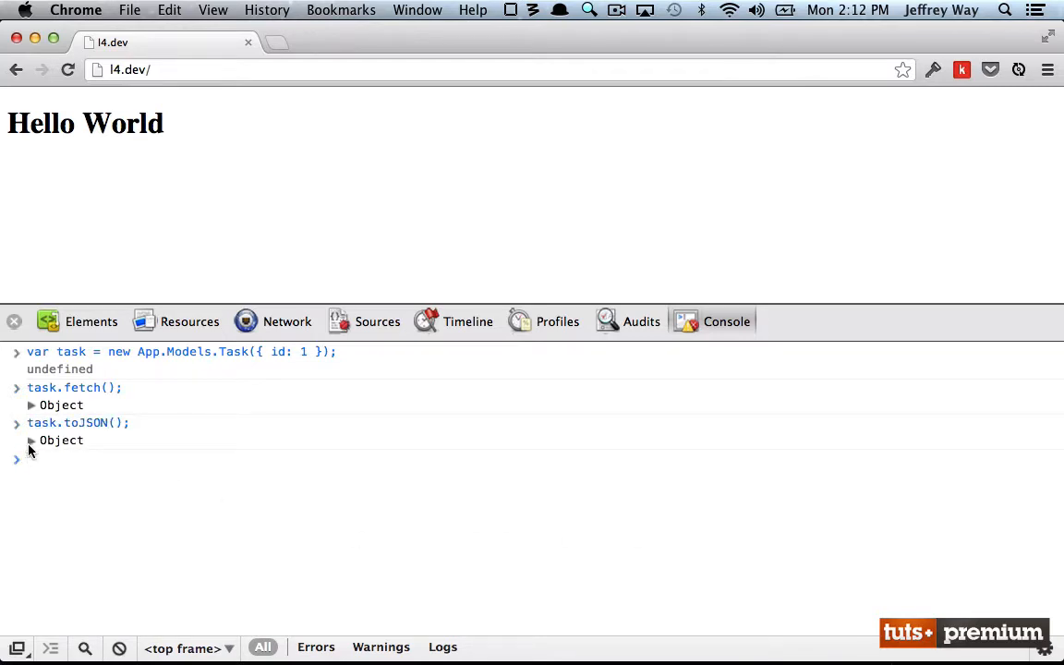
Expand the task object to confirm 'Go to the grocery store', then run task.destroy()
{"action": "left_click", "coordinate": [34, 440]}
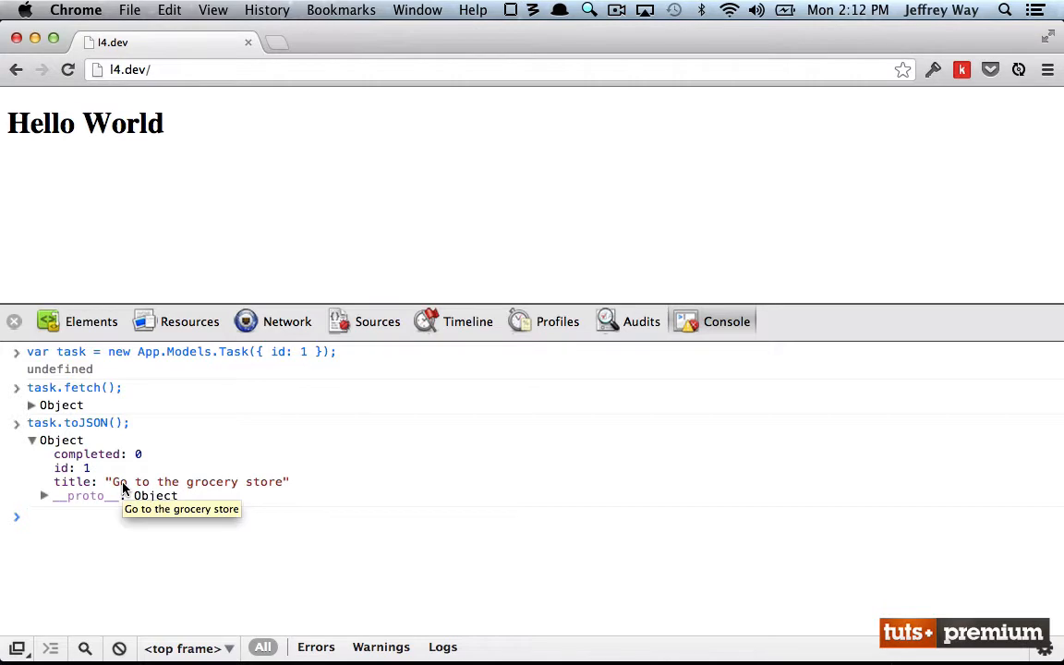
{"action": "type", "text": "task.destroy();"}
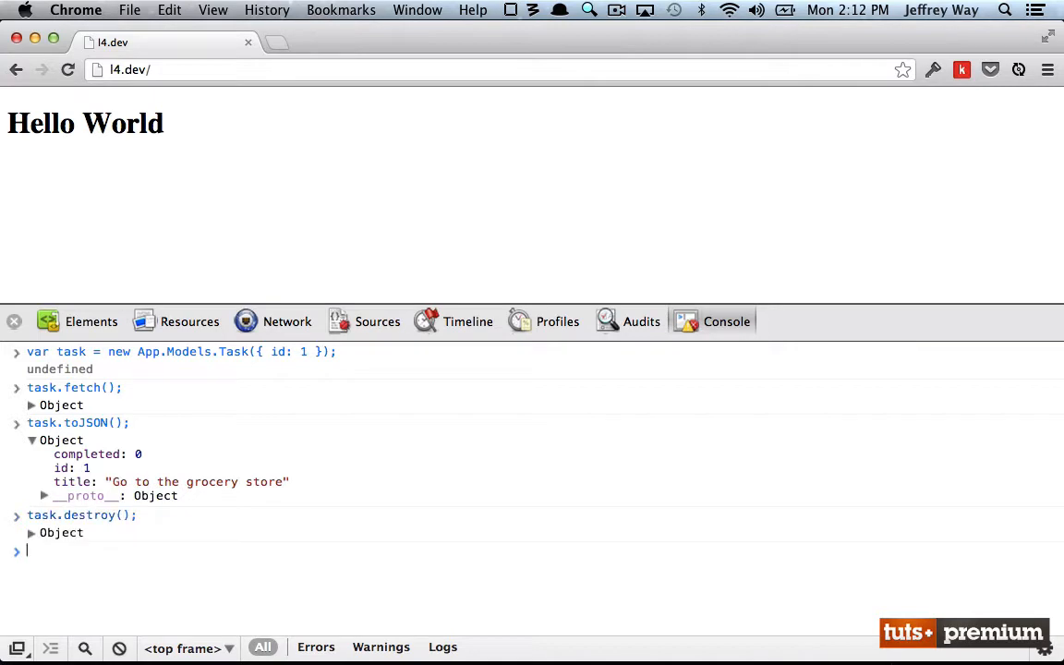
{"action": "left_click", "coordinate": [286, 322]}
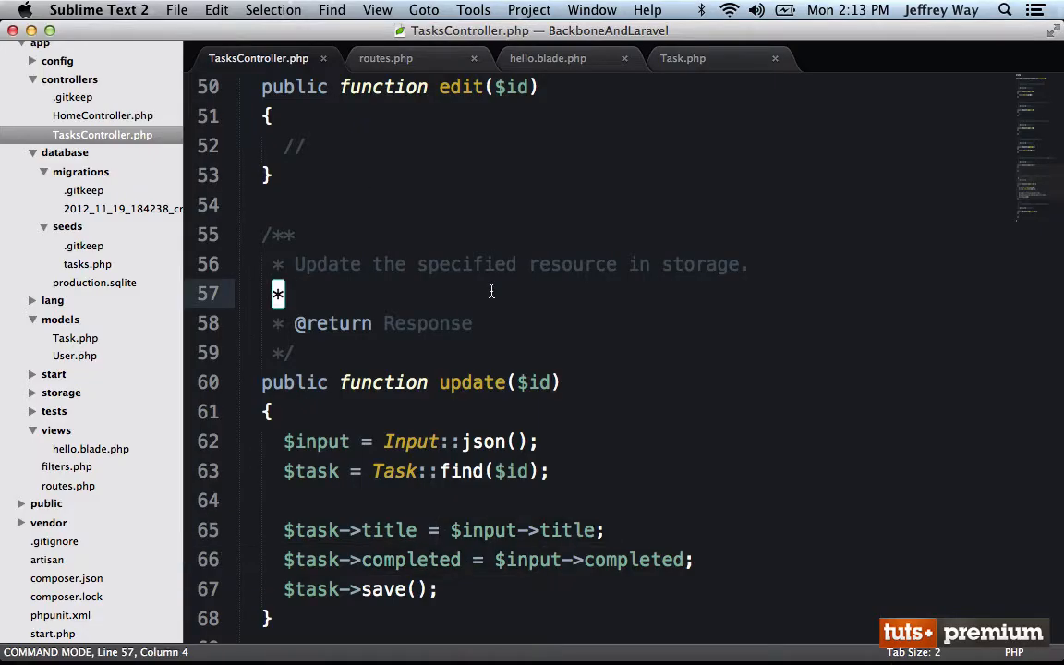
Add $task = Task::find($id)->delete(); to destroy(), then rerun task.destroy() in Chrome
{"action": "scroll", "scroll_direction": "down", "scroll_amount": 3}
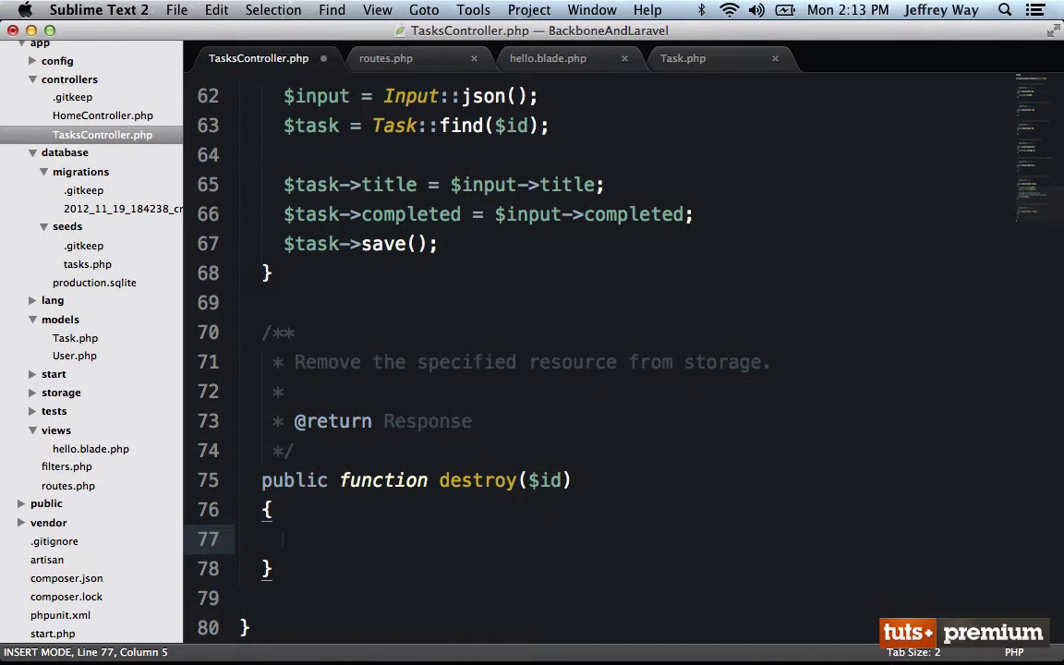
{"action": "type", "text": "$task = Task::find($id"}
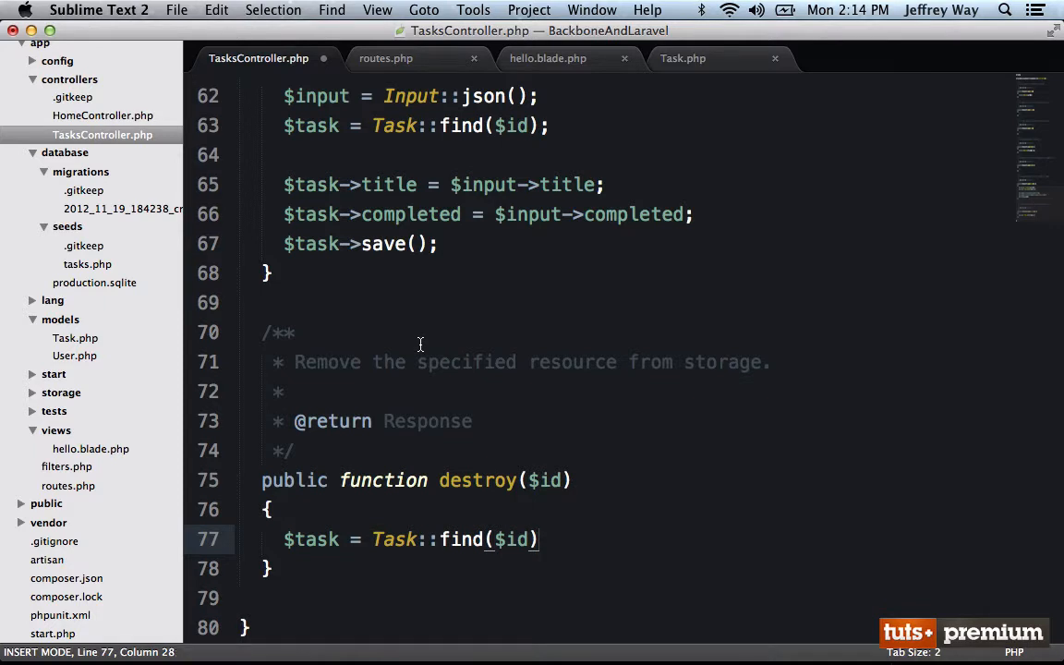
{"action": "type", "text": "->delete();"}
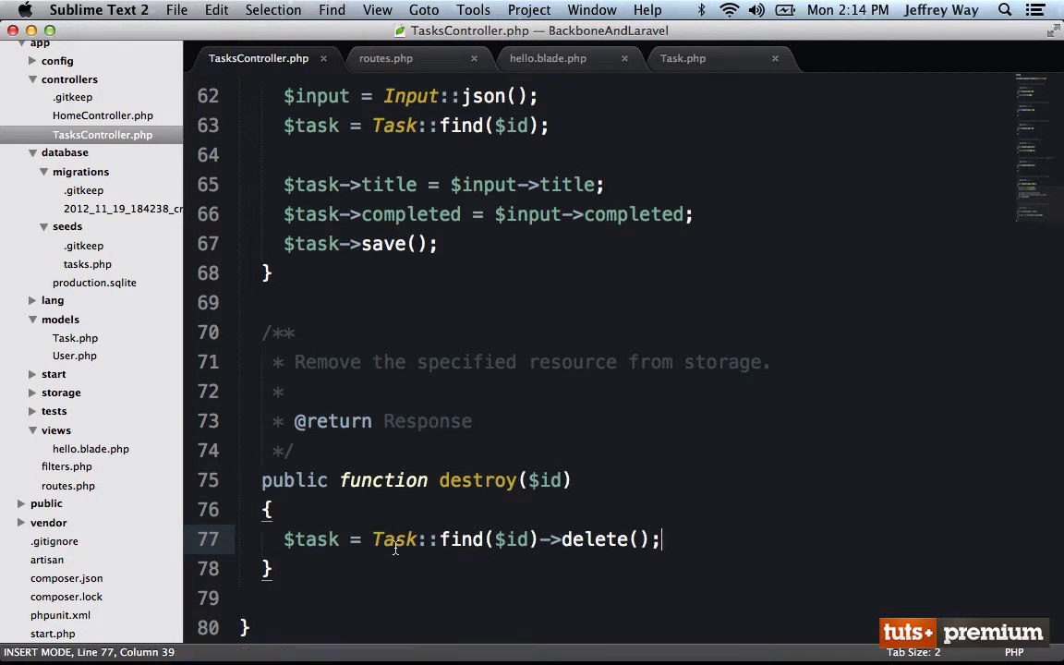
{"action": "left_click_drag", "start_coordinate": [372, 539], "coordinate": [535, 539]}
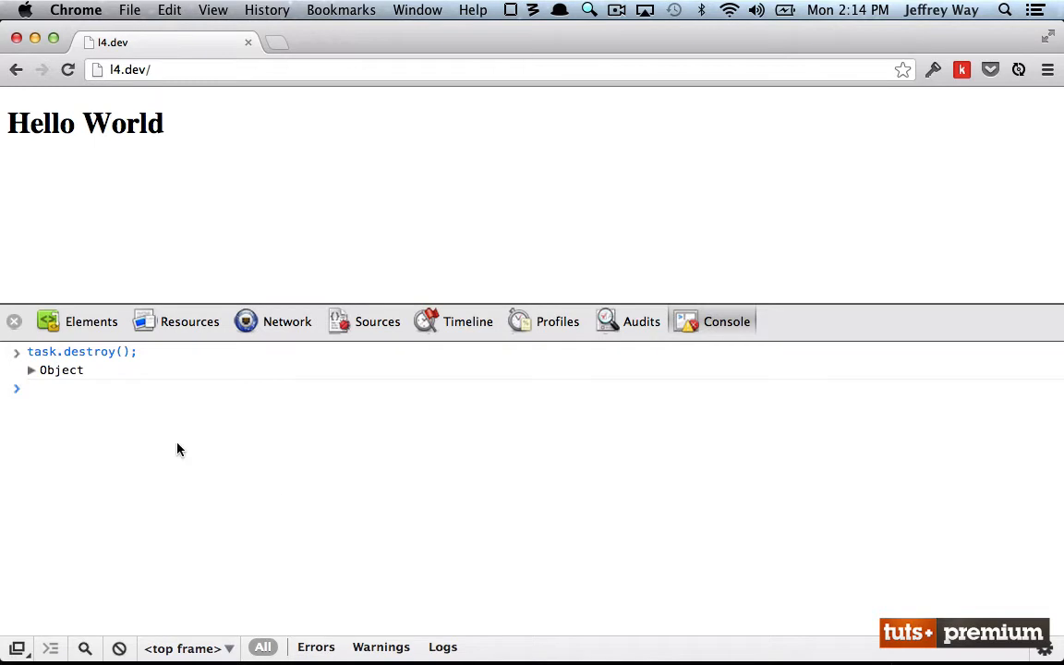
{"action": "left_click", "coordinate": [287, 321]}
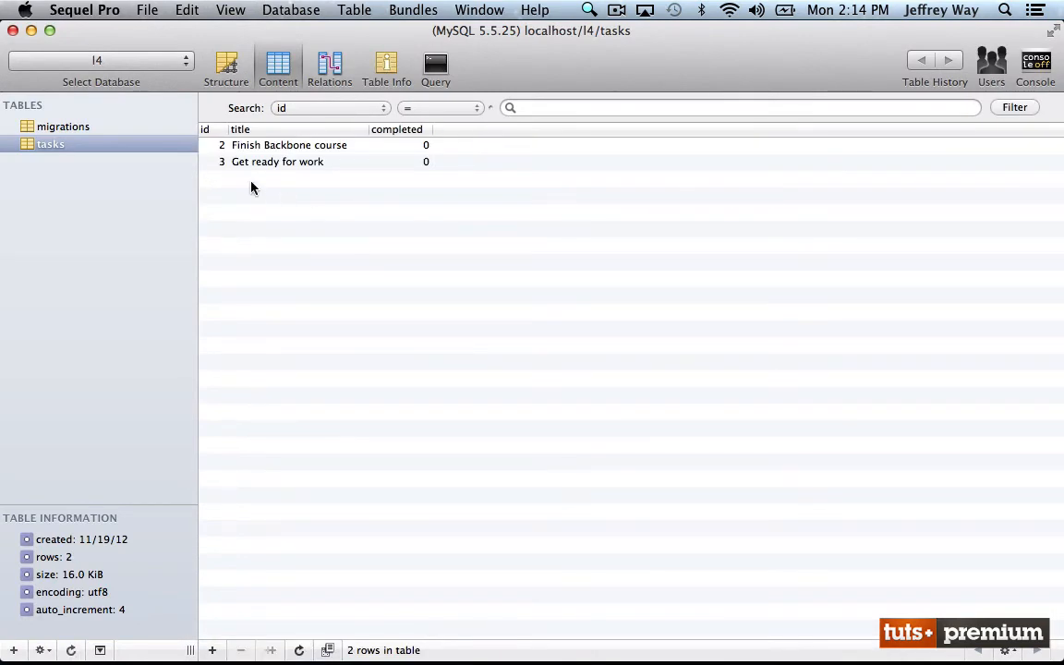
{"action": "mouse_move", "coordinate": [210, 151]}
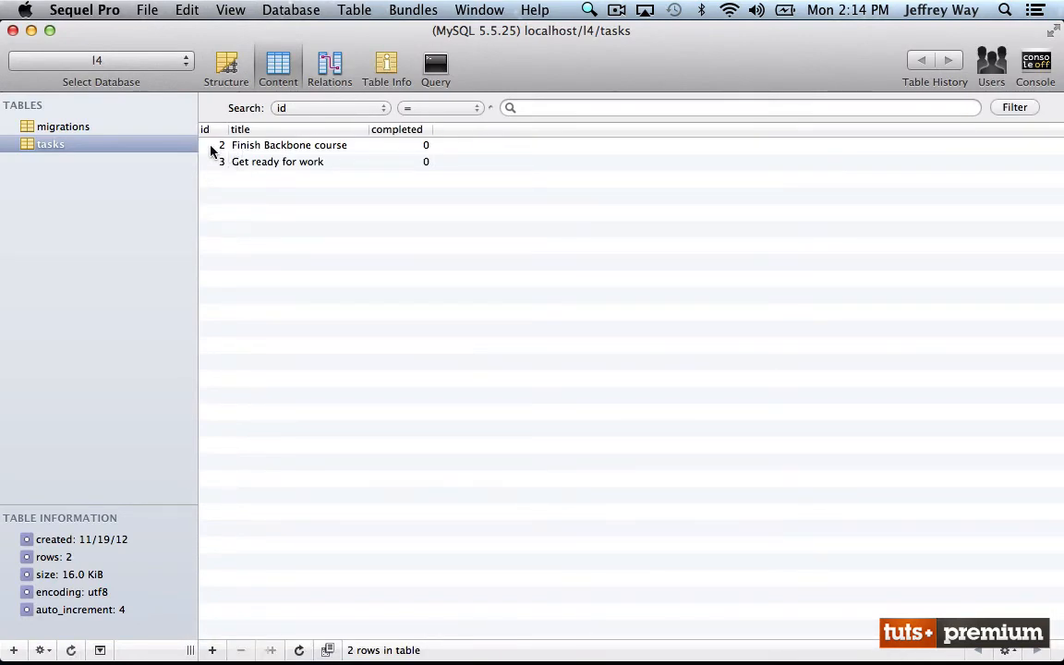